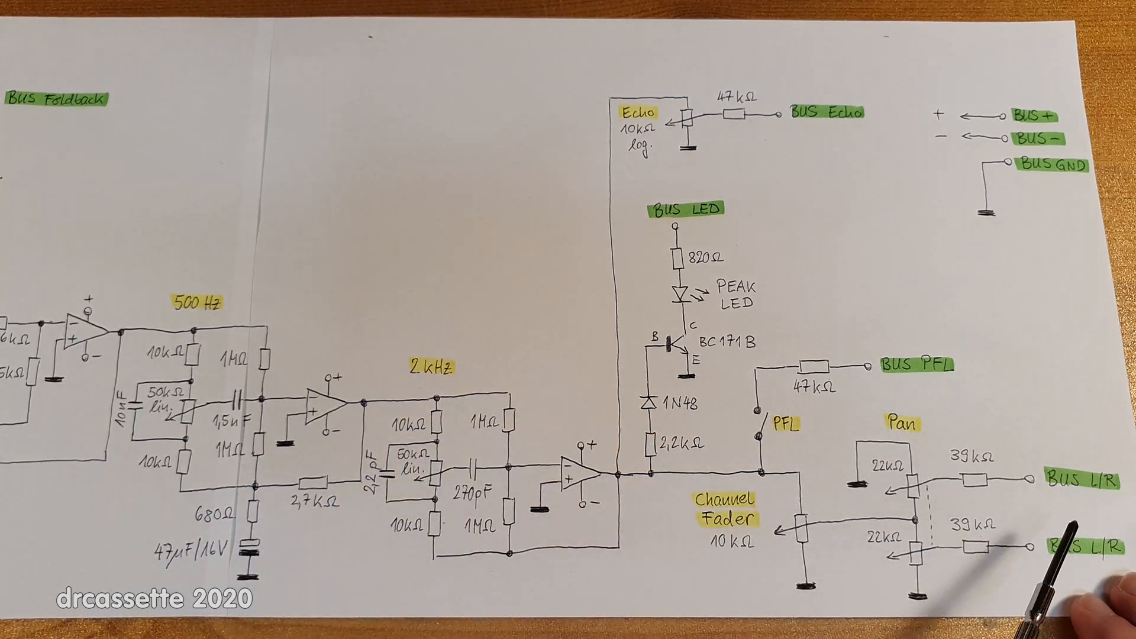
mouse_move(1051, 572)
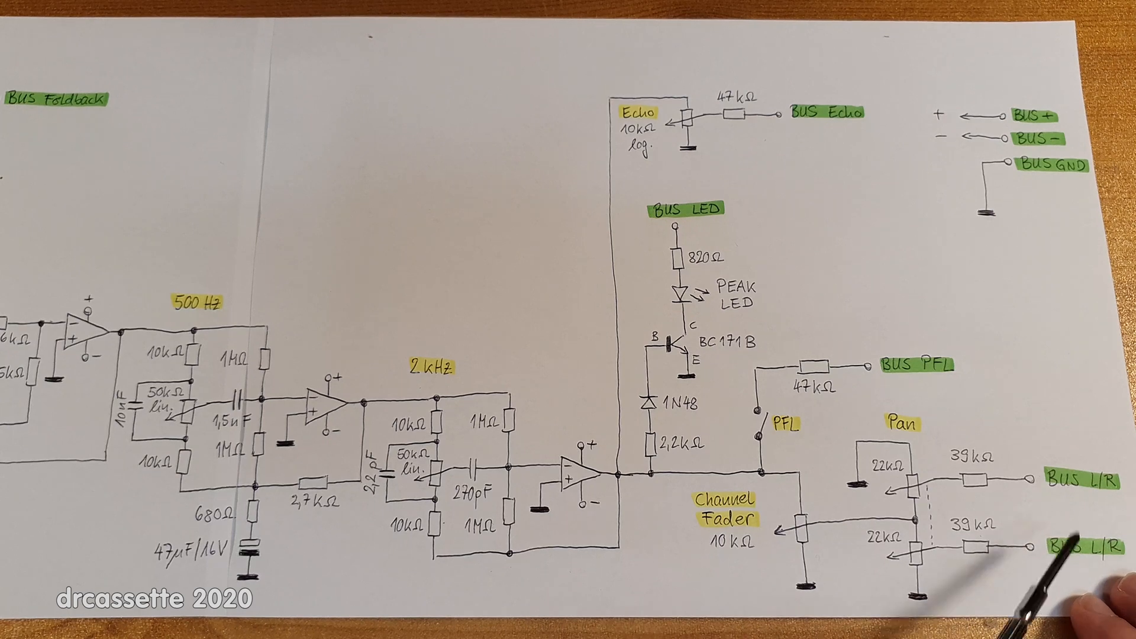